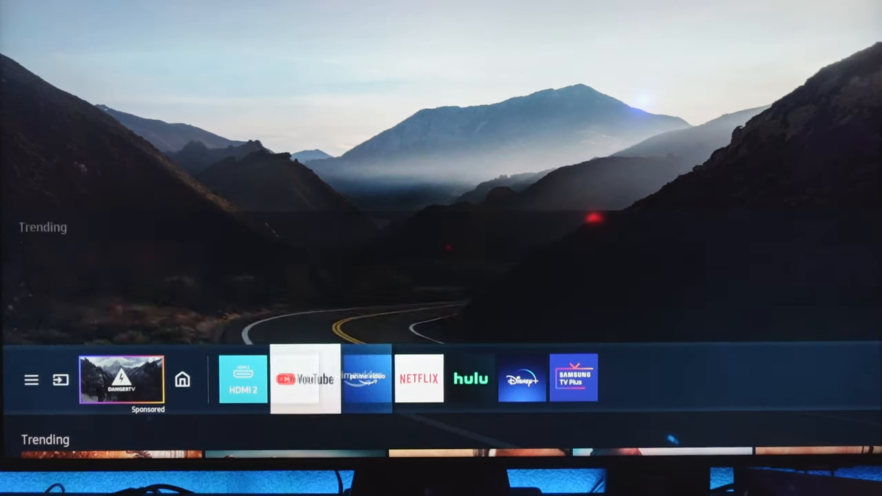
# - Scroll the Samsung product page down to the 'Mobile meets big screen' wireless DeX, Tap View and Mirroring section
pyautogui.click(182, 379)
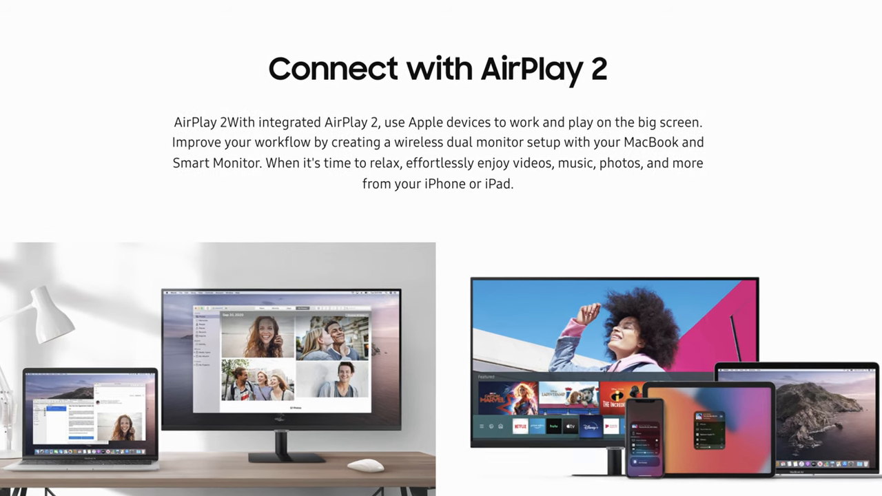
pyautogui.scroll(-3)
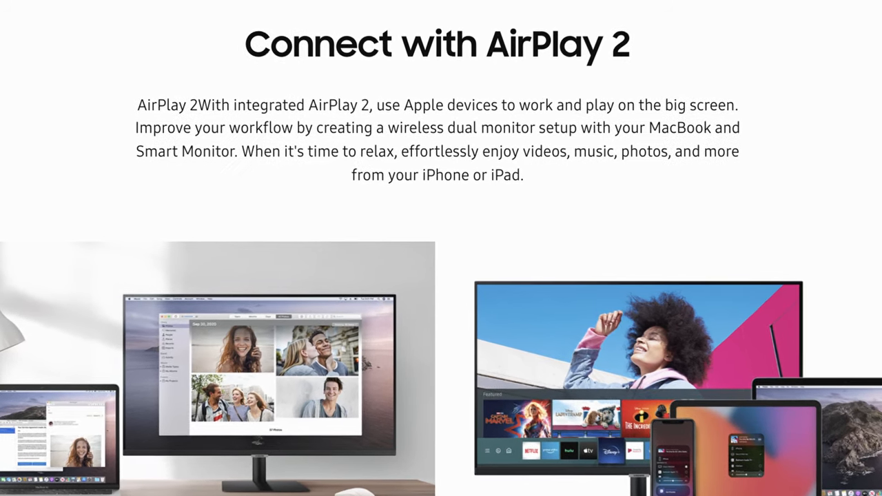
pyautogui.scroll(-3)
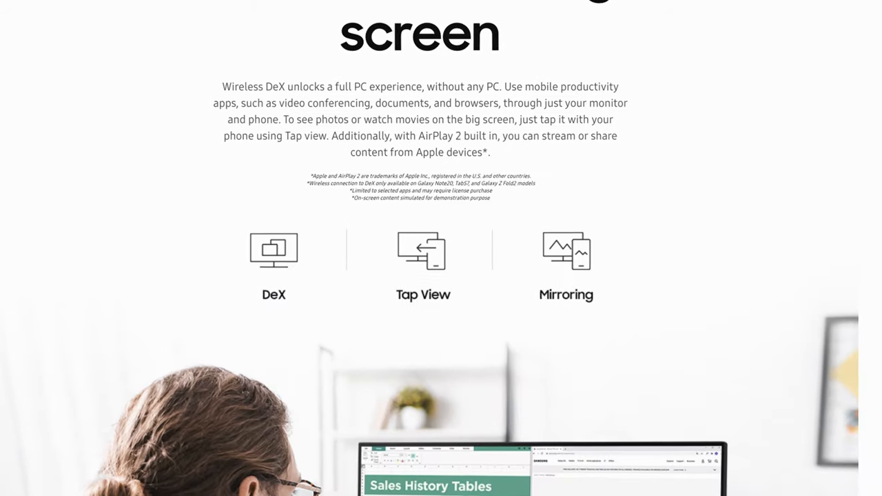
pyautogui.scroll(-3)
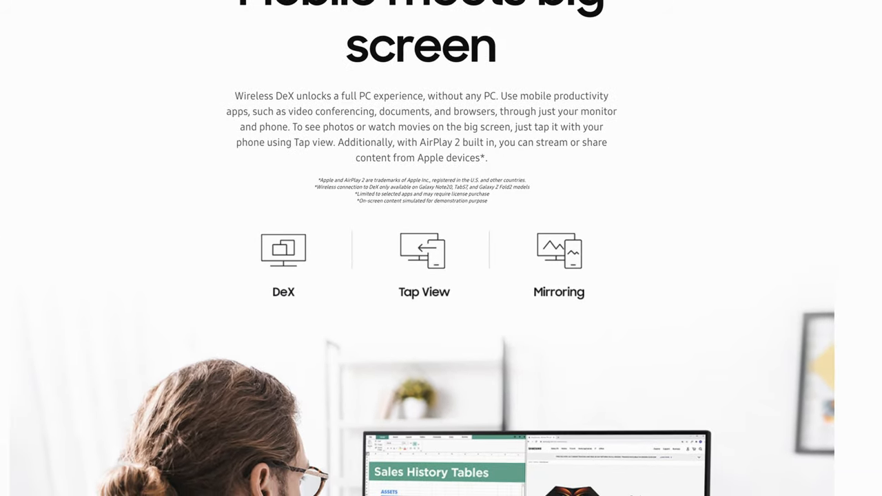
pyautogui.scroll(-3)
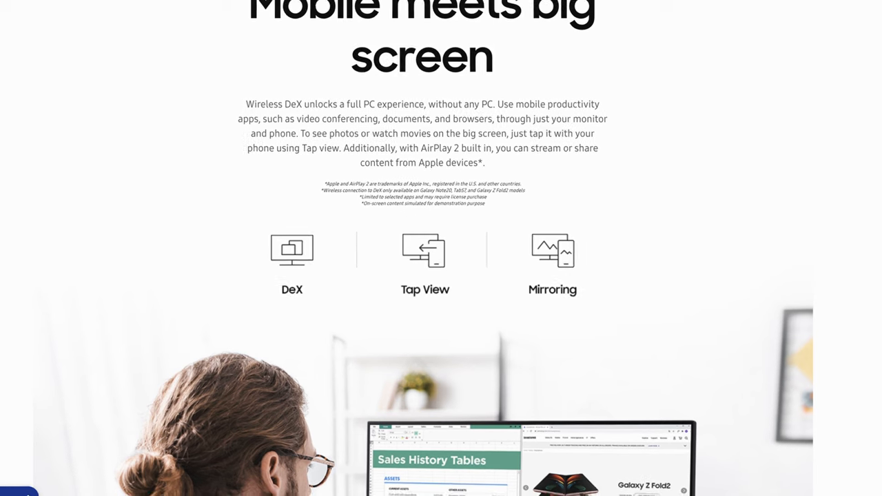
pyautogui.scroll(-3)
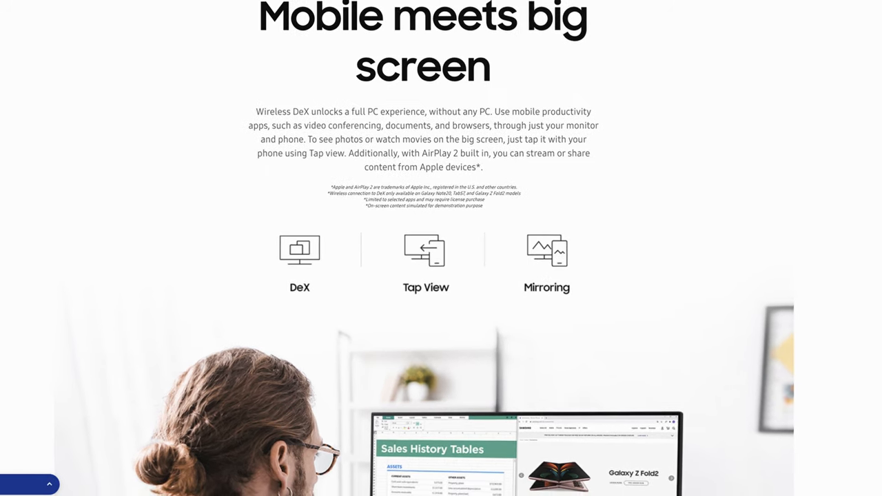